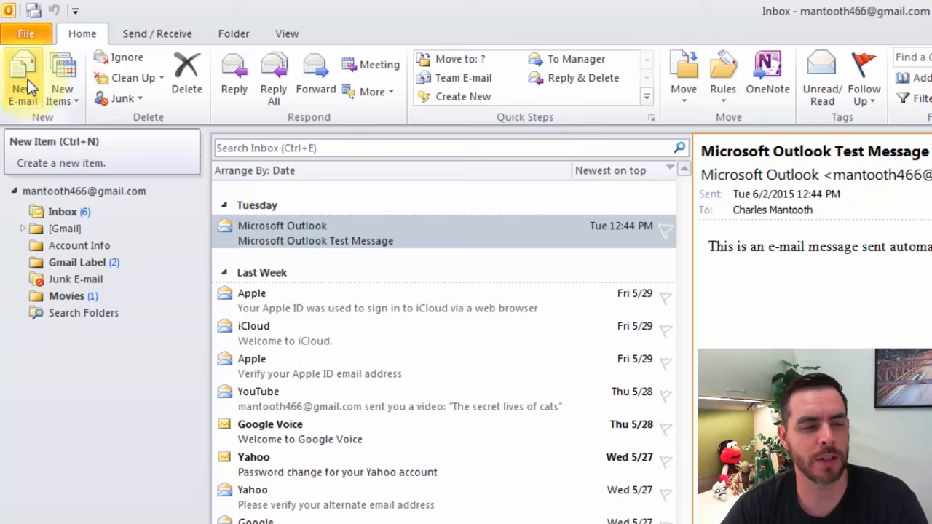
Start a new blank email message and show its Insert options
click(22, 75)
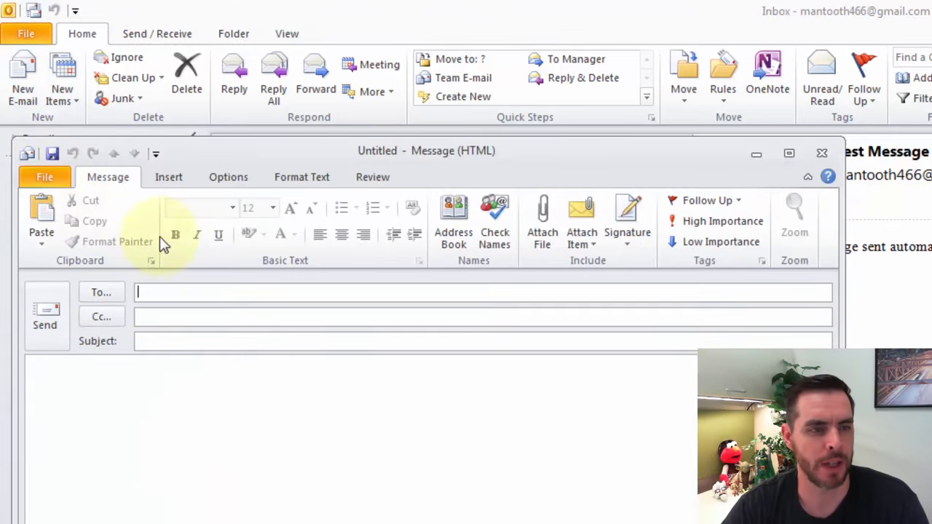
click(169, 177)
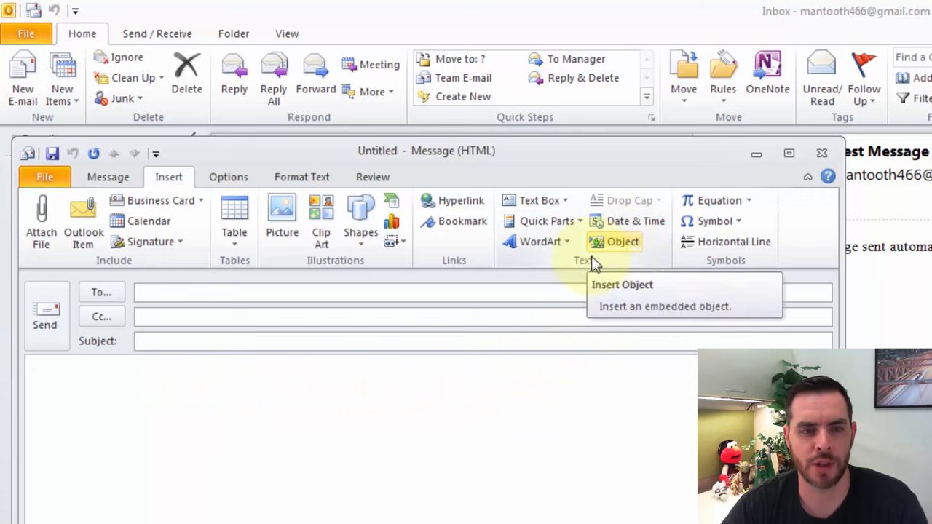
mouse_move(619, 251)
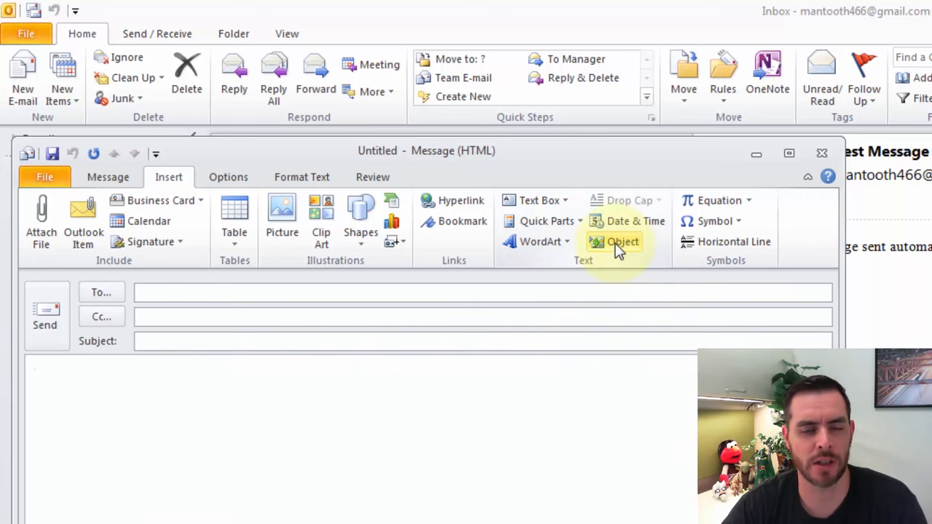
Begin inserting an embedded object created from an existing file
click(623, 242)
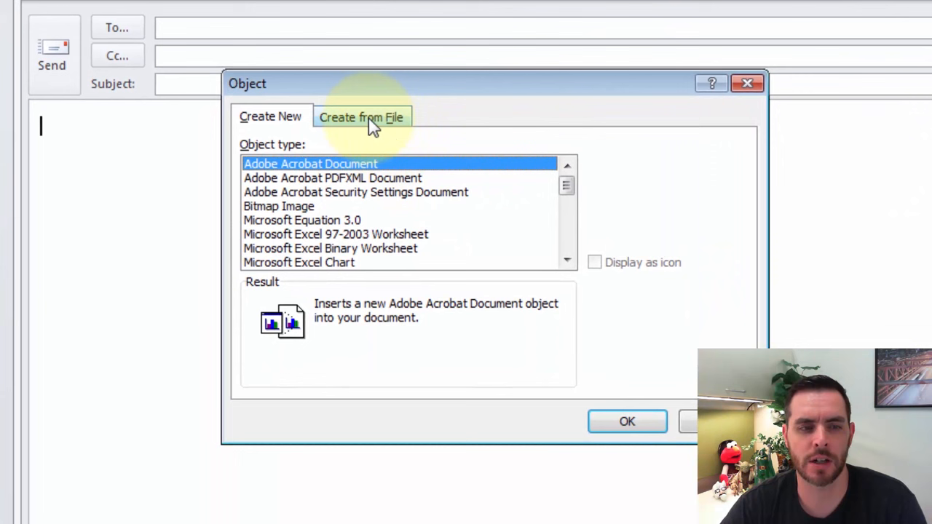
click(361, 117)
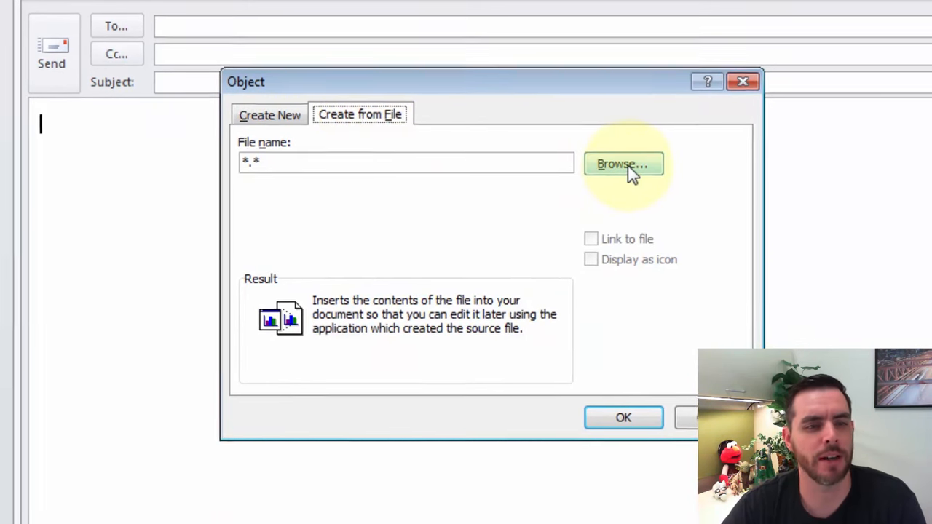
Browse to the Desktop and select the LockhartsLament PDF as the source file
click(623, 163)
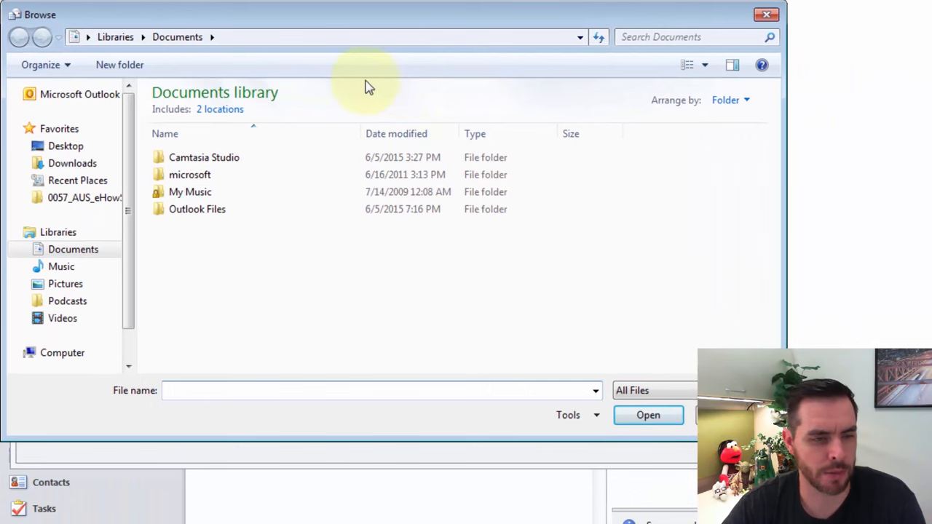
click(65, 145)
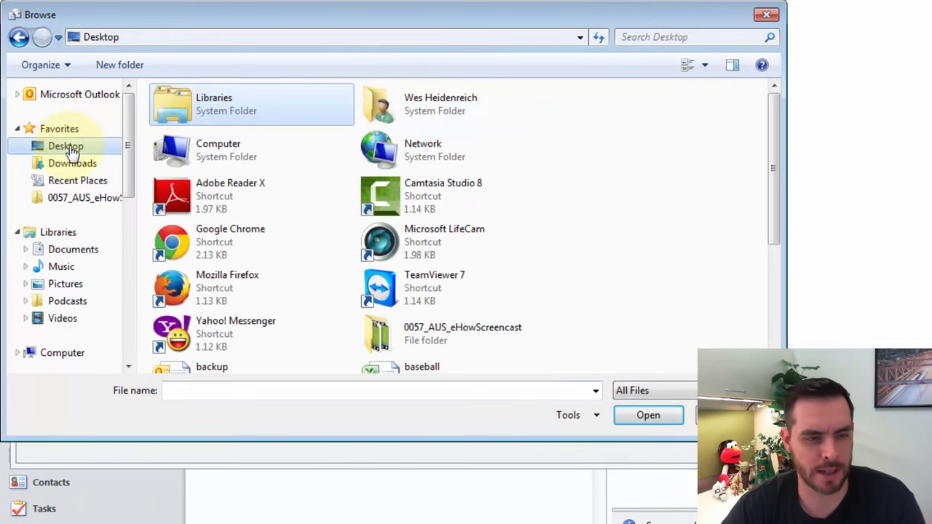
mouse_move(772, 168)
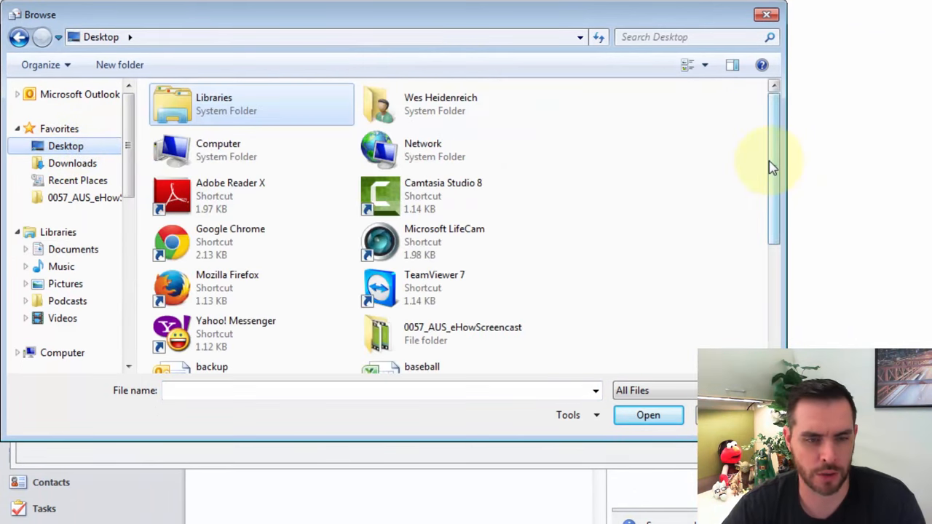
scroll(down, 3)
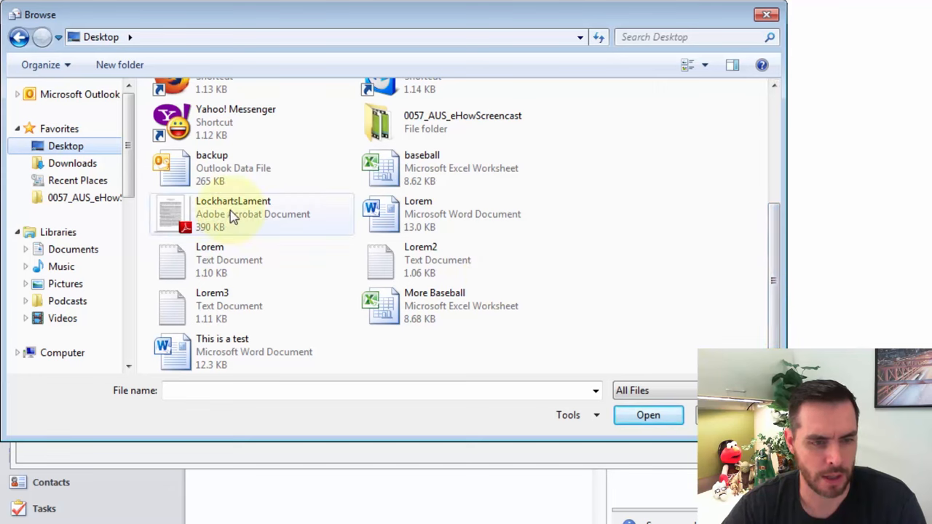
mouse_move(233, 214)
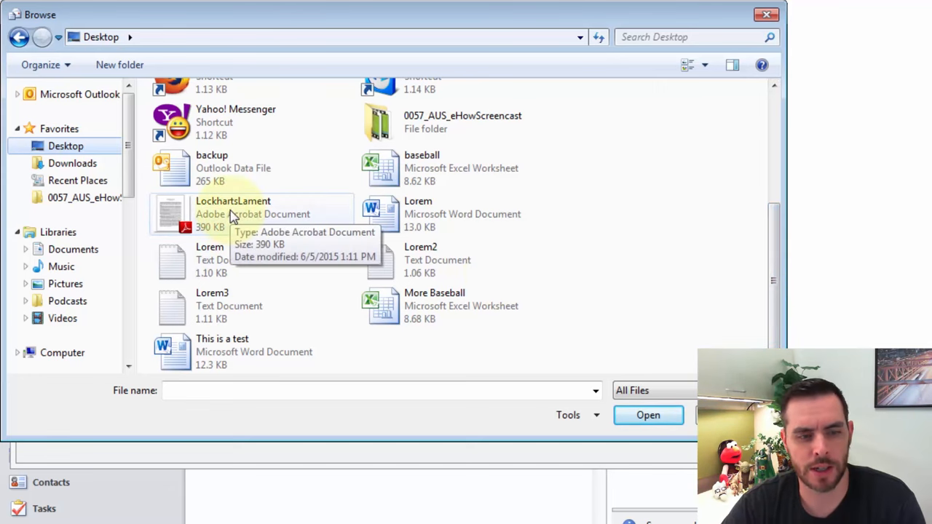
click(233, 212)
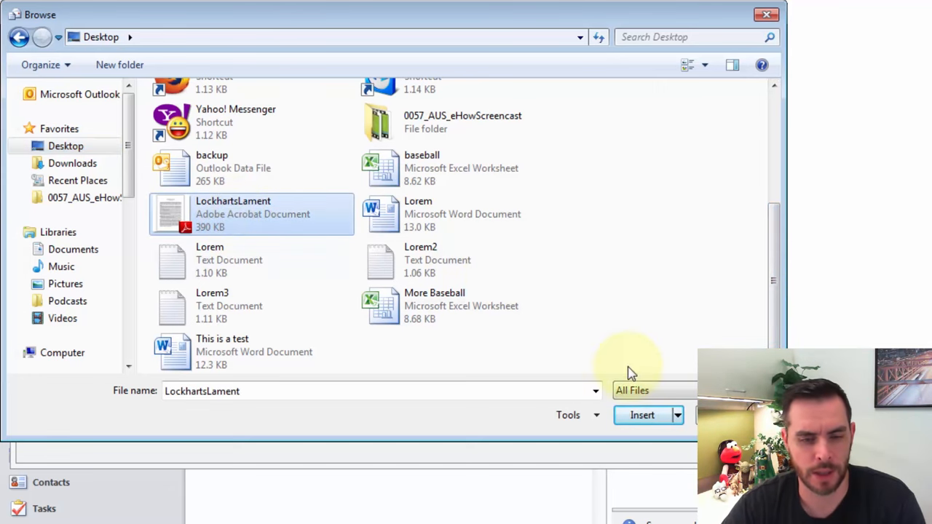
click(640, 413)
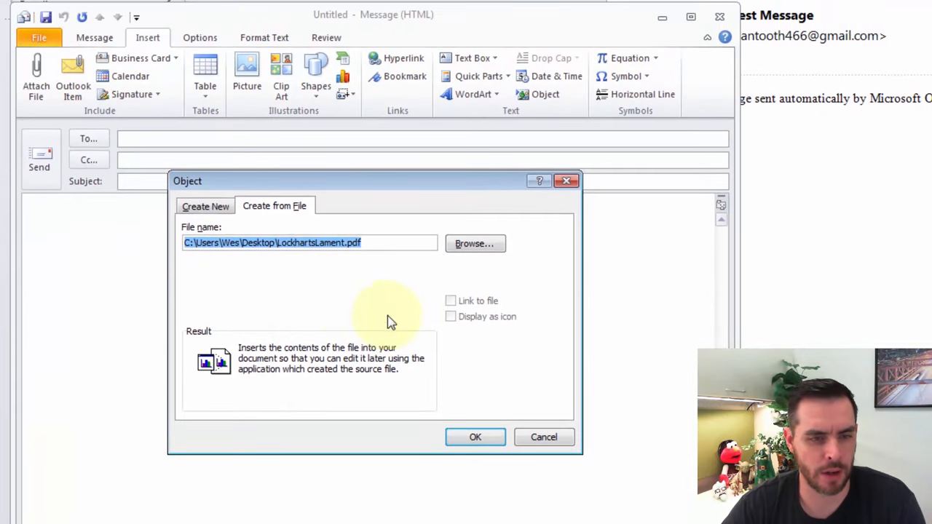
Embed the LockhartsLament PDF in the message body and review "A Mathematician's Lament"
click(475, 437)
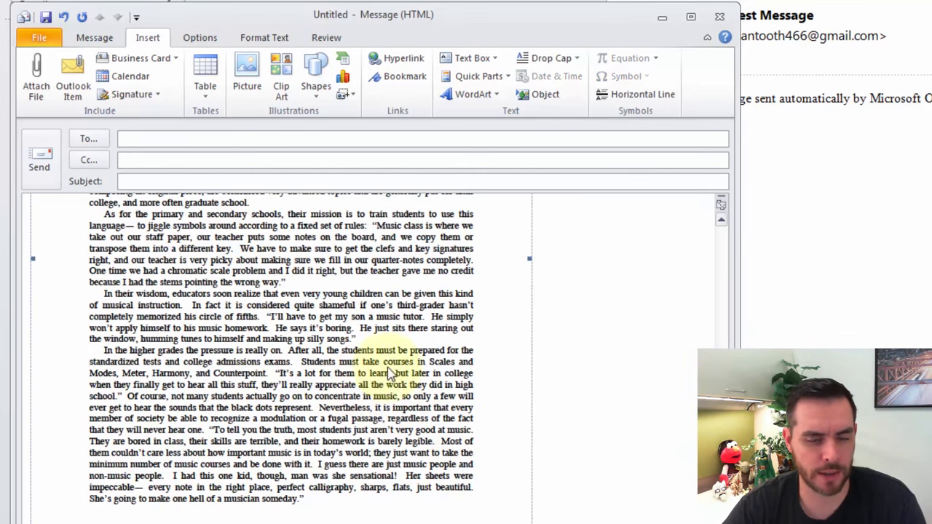
scroll(up, 3)
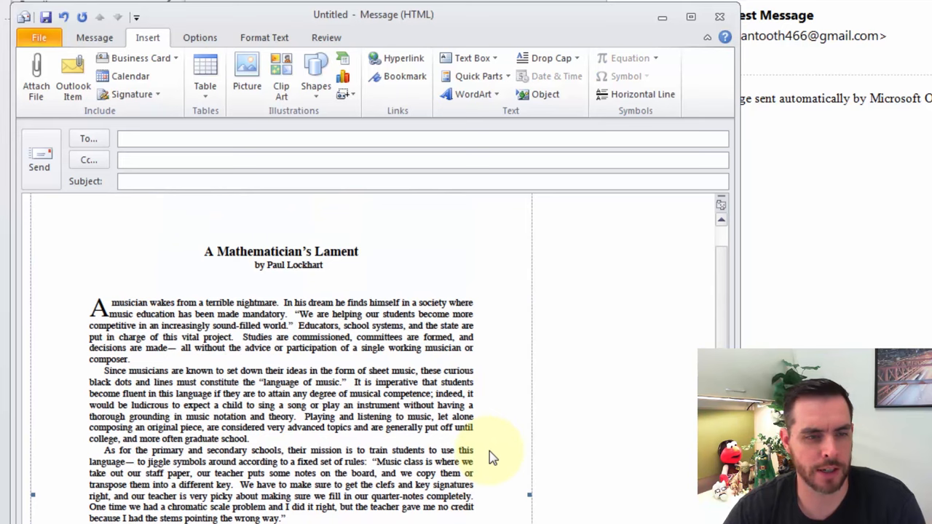
scroll(down, 3)
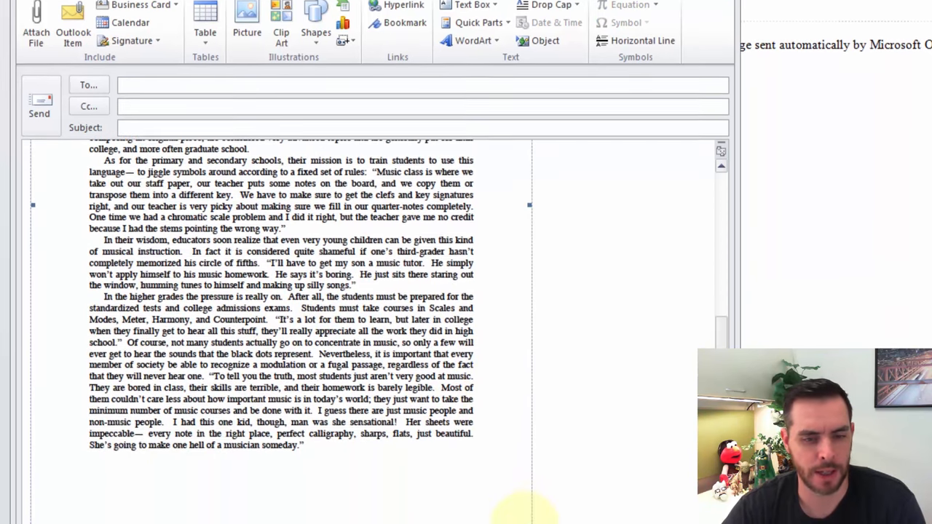